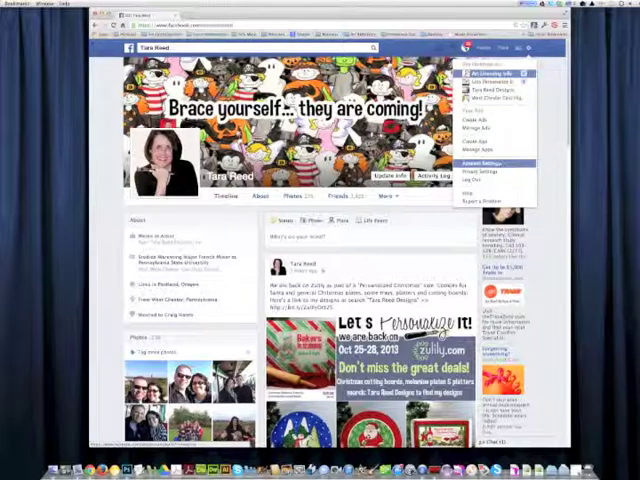
# - Go to General Account Settings from the account dropdown
pyautogui.click(491, 159)
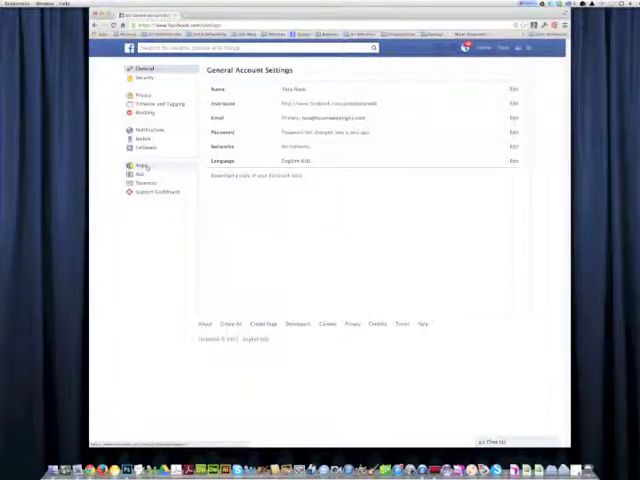
# - Switch to the Apps section of settings to list connected apps
pyautogui.click(141, 165)
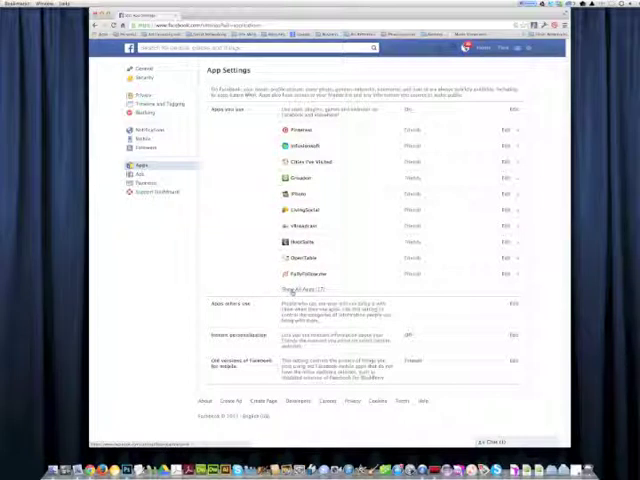
# - Show all connected apps, revealing Zillow, Mission Small Business, Etsy and Klout
pyautogui.click(290, 283)
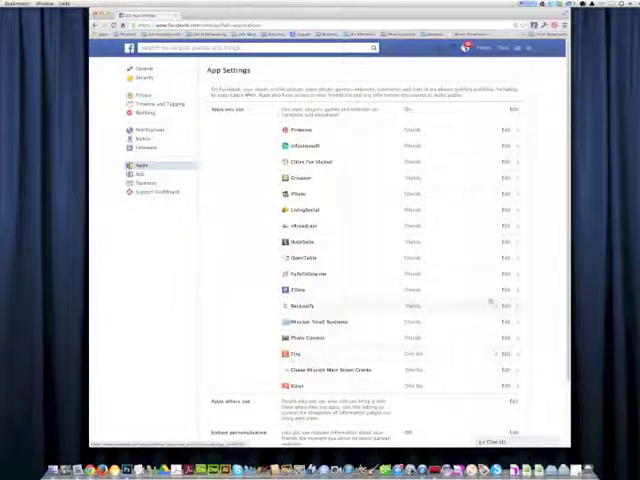
# - Edit the Zillow app and view its 'When to notify you' choices
pyautogui.click(513, 286)
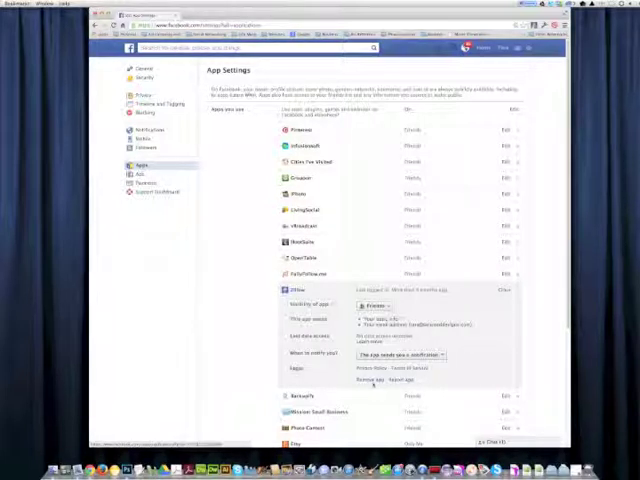
pyautogui.click(400, 356)
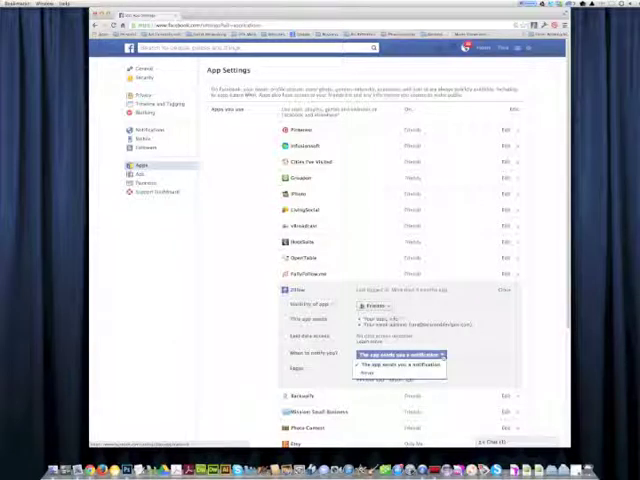